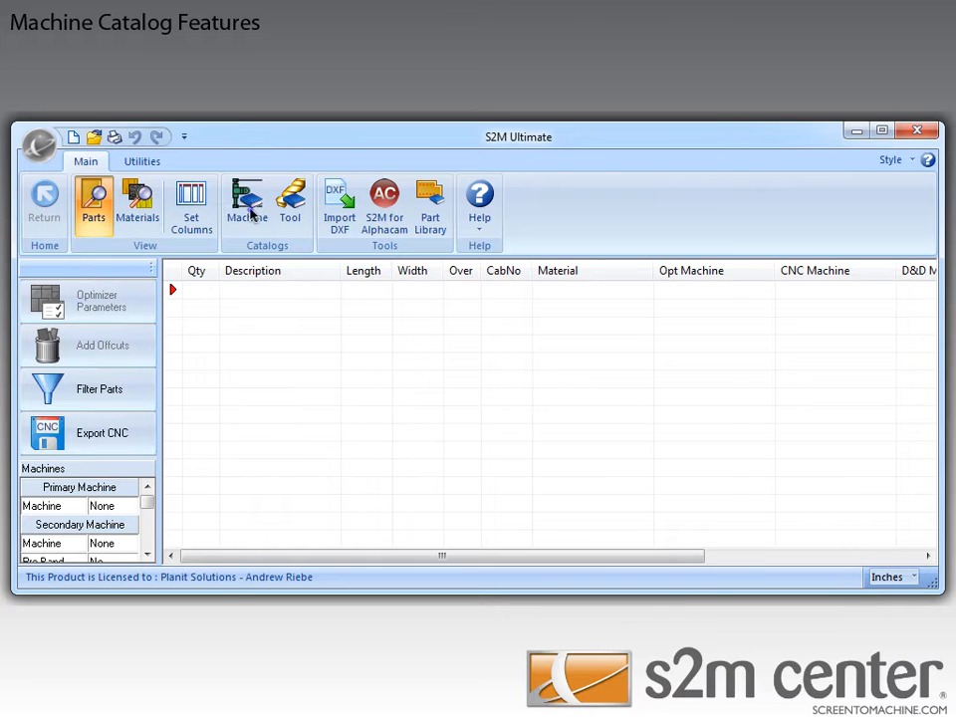
Open the Machine Catalog from the Catalogs group, showing the Default Router setup
left_click(245, 204)
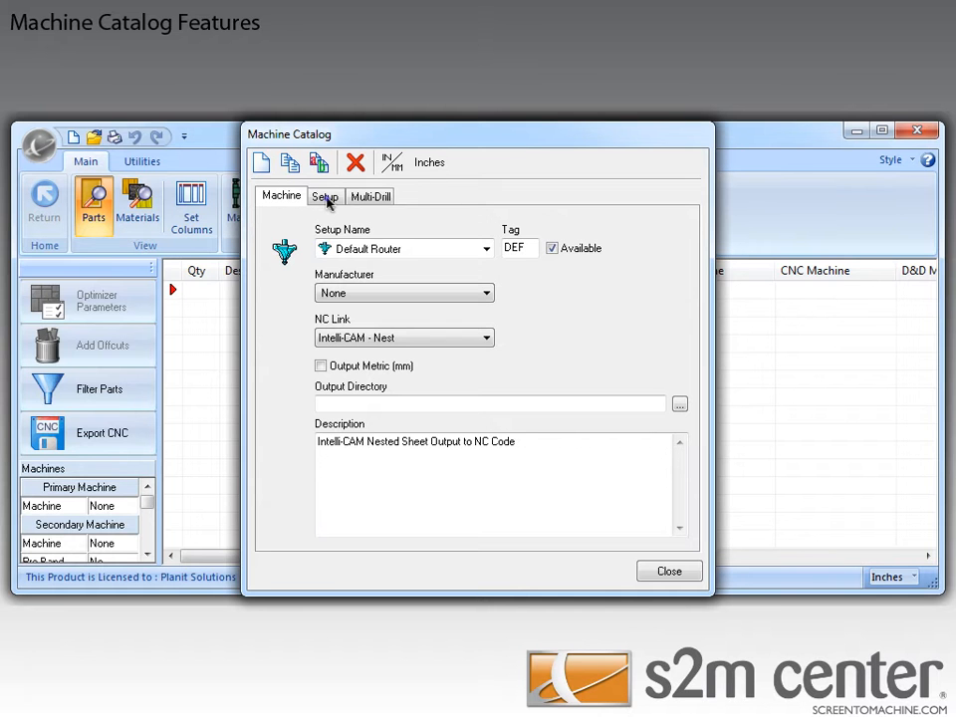
Show the Setup properties listing post, rapid, file info, tool movement and sheet reference
left_click(324, 197)
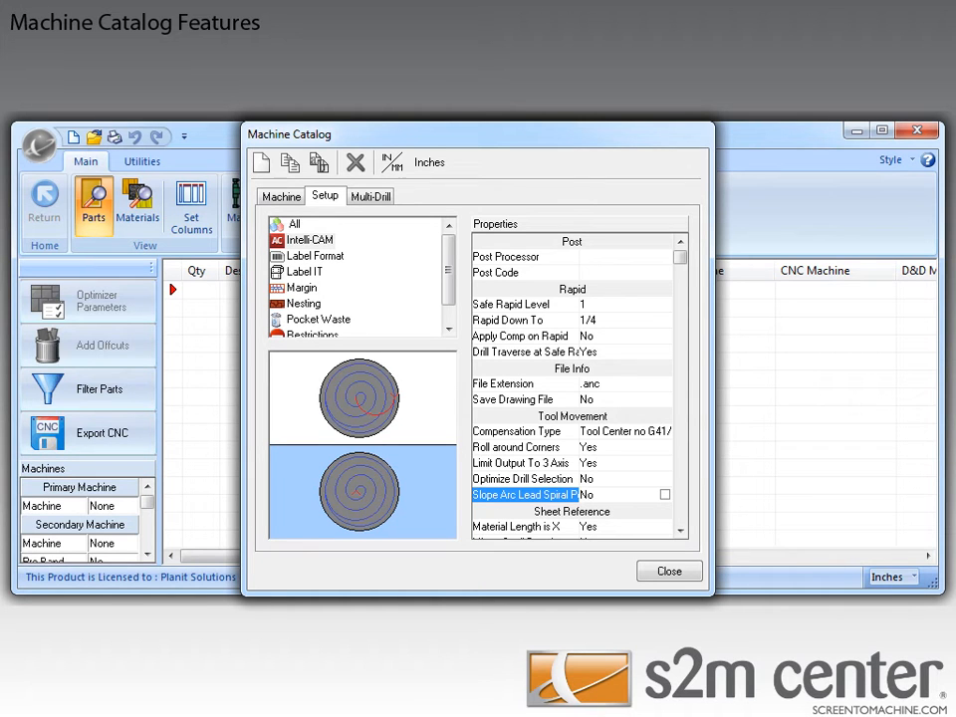
mouse_move(514, 506)
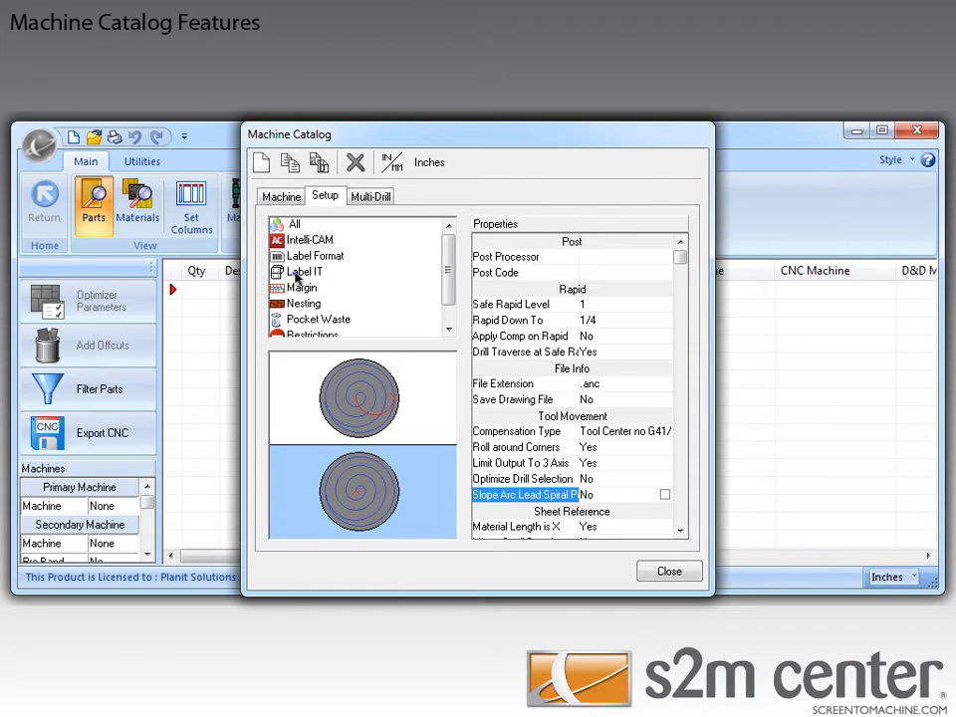
Show the Label IT settings and examine the label Image Type property
left_click(307, 271)
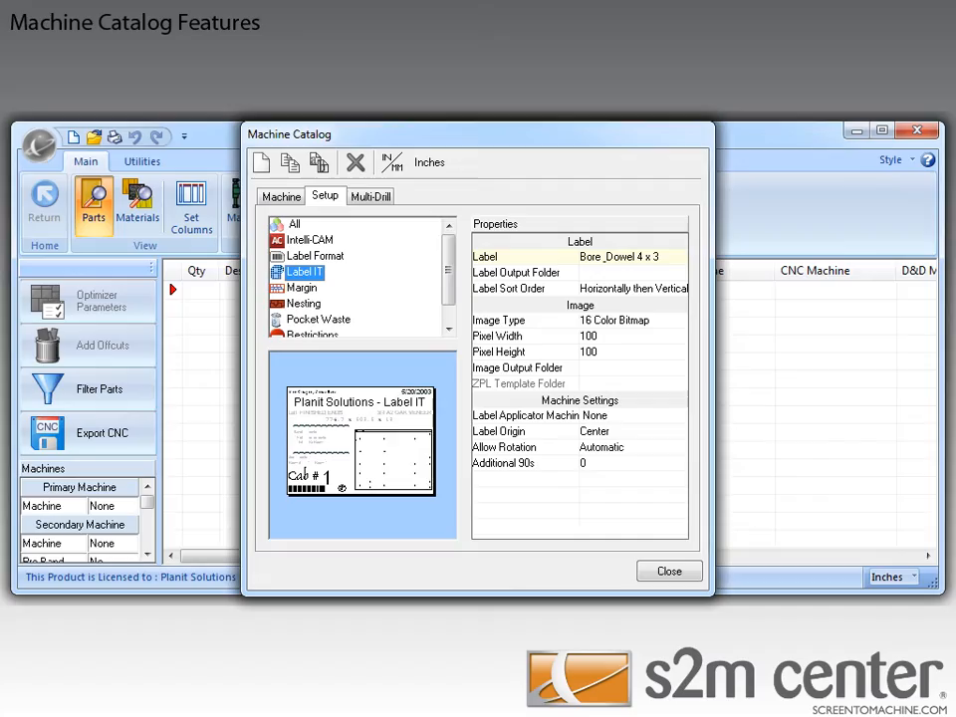
left_click(580, 318)
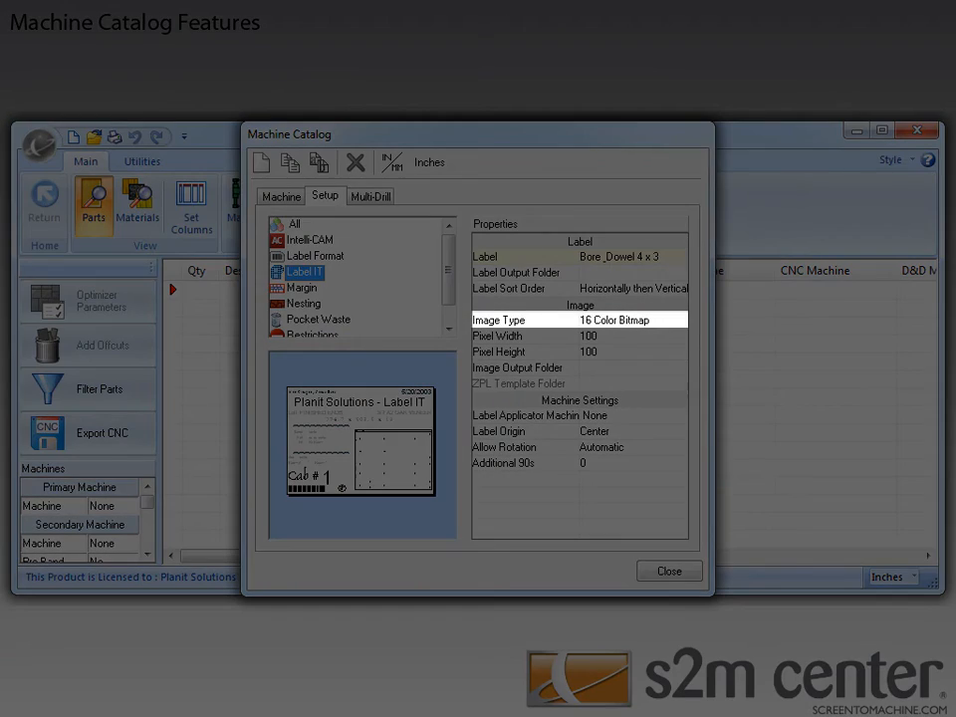